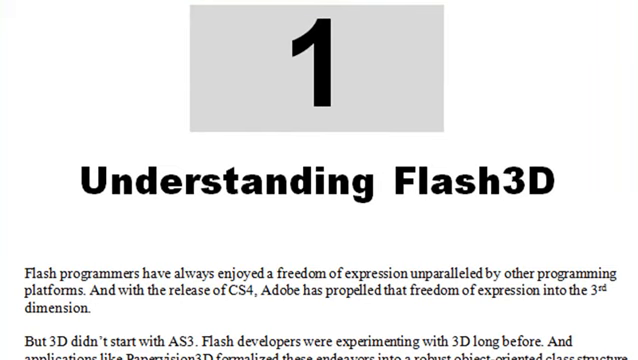
{"action": "scroll", "scroll_direction": "down", "scroll_amount": 3}
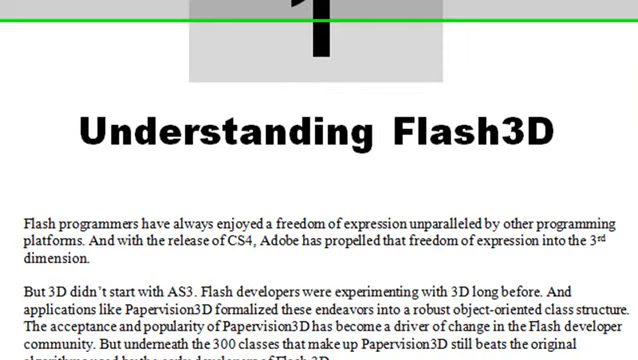
{"action": "scroll", "scroll_direction": "down", "scroll_amount": 3}
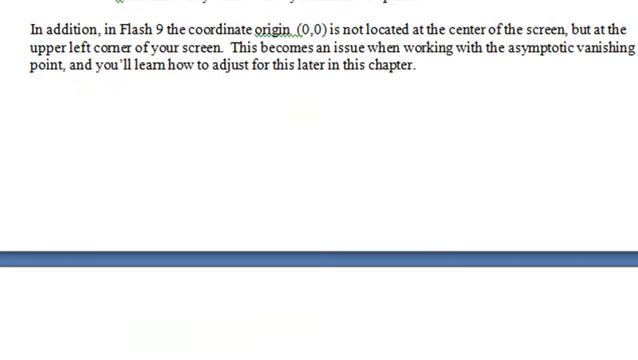
{"action": "scroll", "scroll_direction": "down", "scroll_amount": 3}
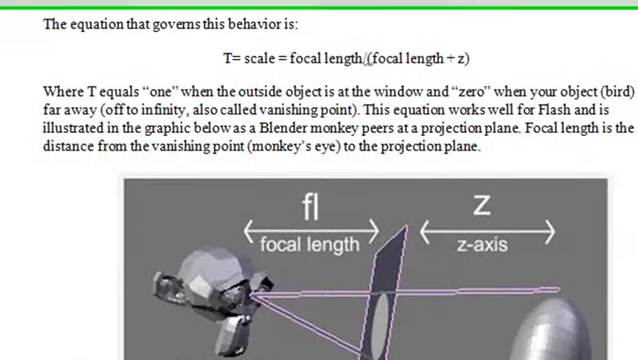
{"action": "scroll", "scroll_direction": "down", "scroll_amount": 3}
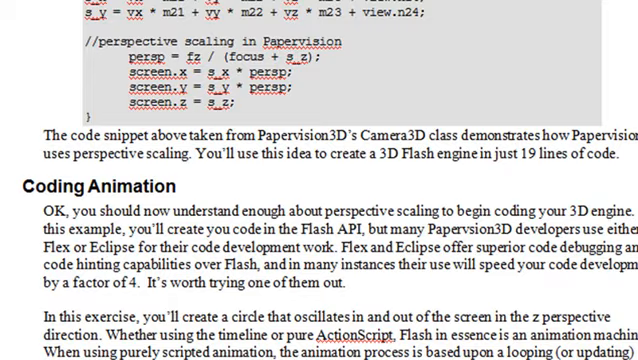
{"action": "scroll", "scroll_direction": "up", "scroll_amount": 3}
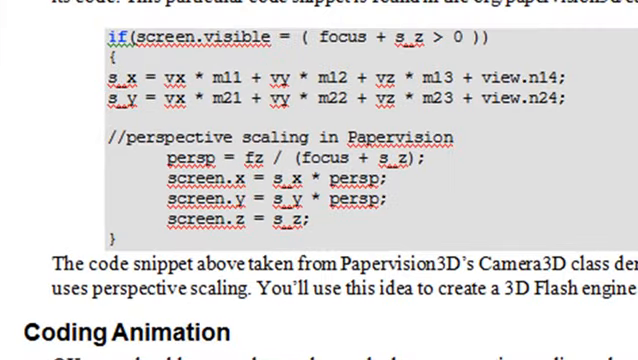
{"action": "scroll", "scroll_direction": "down", "scroll_amount": 3}
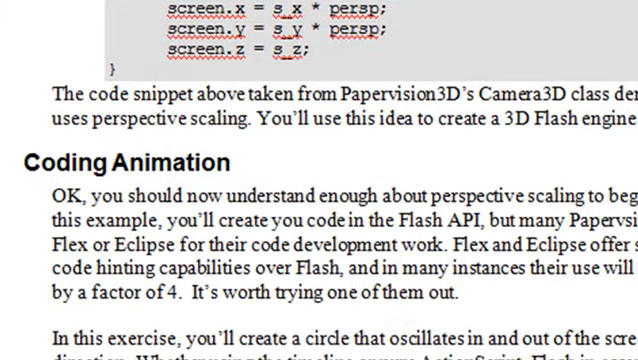
{"action": "scroll", "scroll_direction": "down", "scroll_amount": 3}
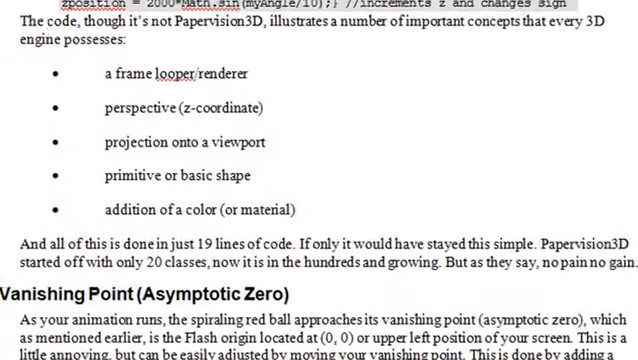
{"action": "scroll", "scroll_direction": "down", "scroll_amount": 3}
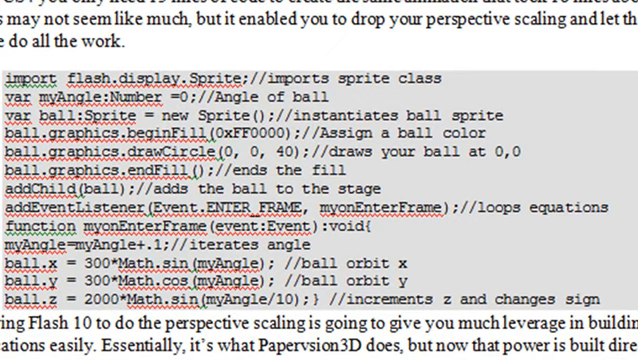
{"action": "scroll", "scroll_direction": "down", "scroll_amount": 3}
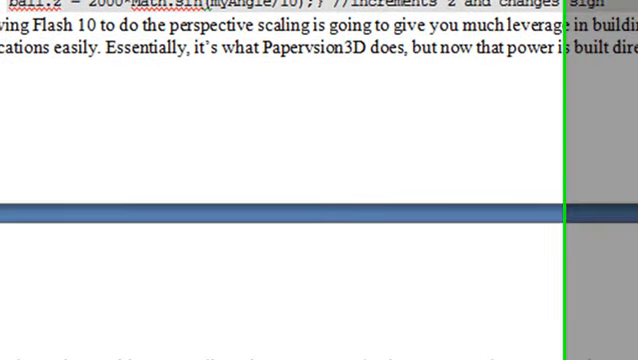
{"action": "scroll", "scroll_direction": "down", "scroll_amount": 3}
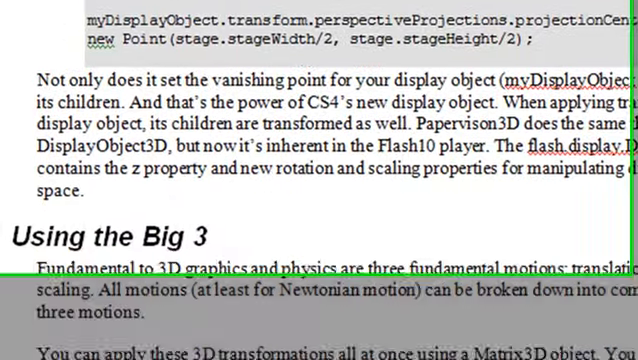
{"action": "scroll", "scroll_direction": "down", "scroll_amount": 3}
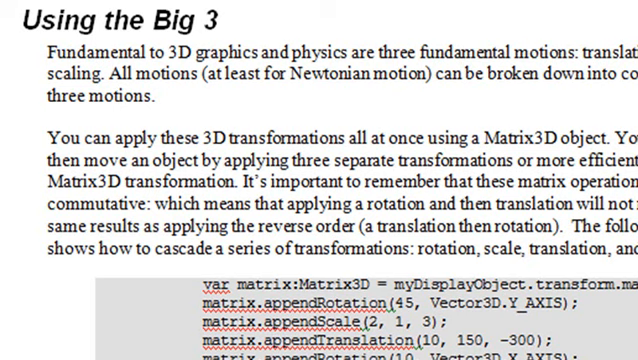
{"action": "scroll", "scroll_direction": "down", "scroll_amount": 3}
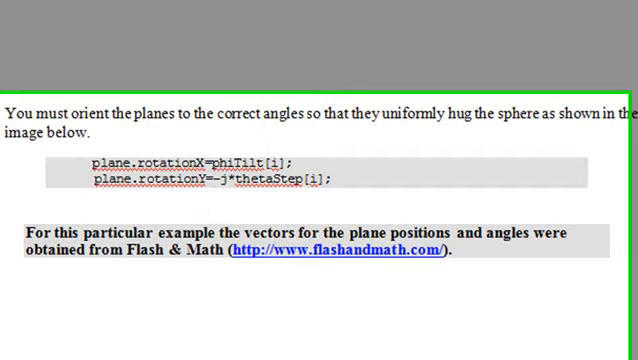
{"action": "scroll", "scroll_direction": "down", "scroll_amount": 3}
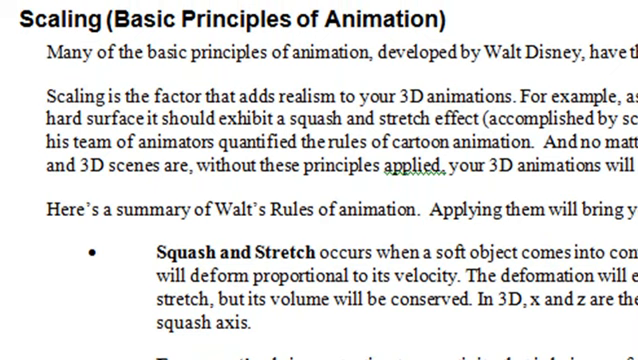
{"action": "scroll", "scroll_direction": "down", "scroll_amount": 3}
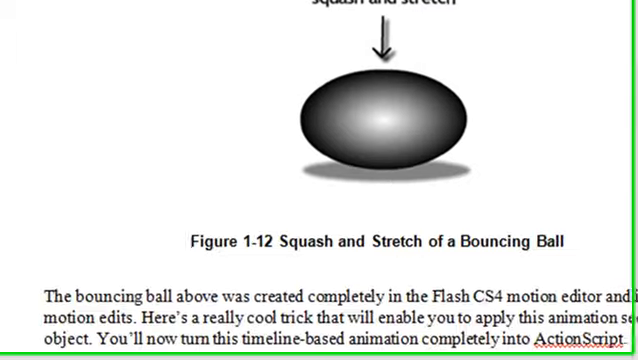
{"action": "scroll", "scroll_direction": "down", "scroll_amount": 3}
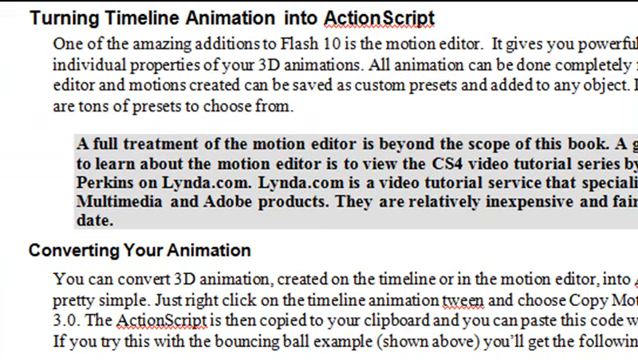